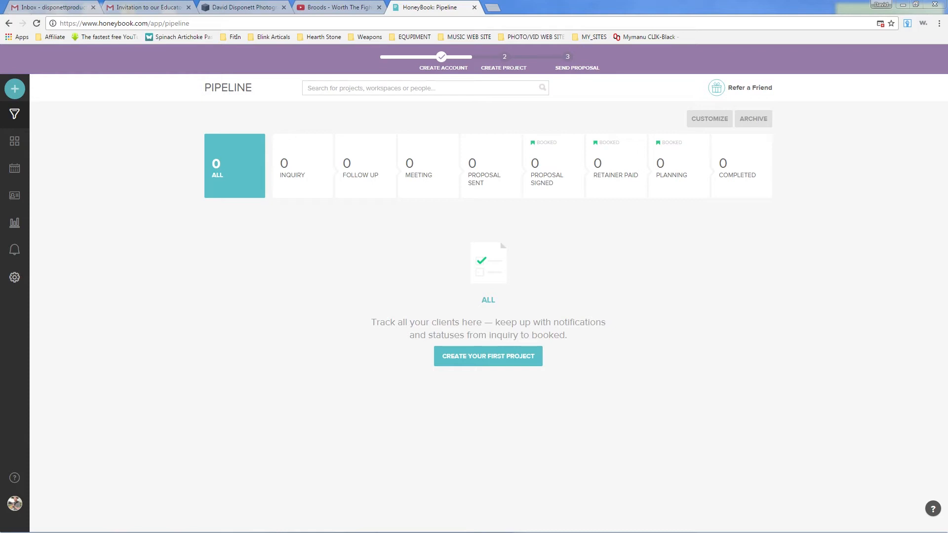
Reach the Contact Form section of company settings and review its default questions
click(14, 277)
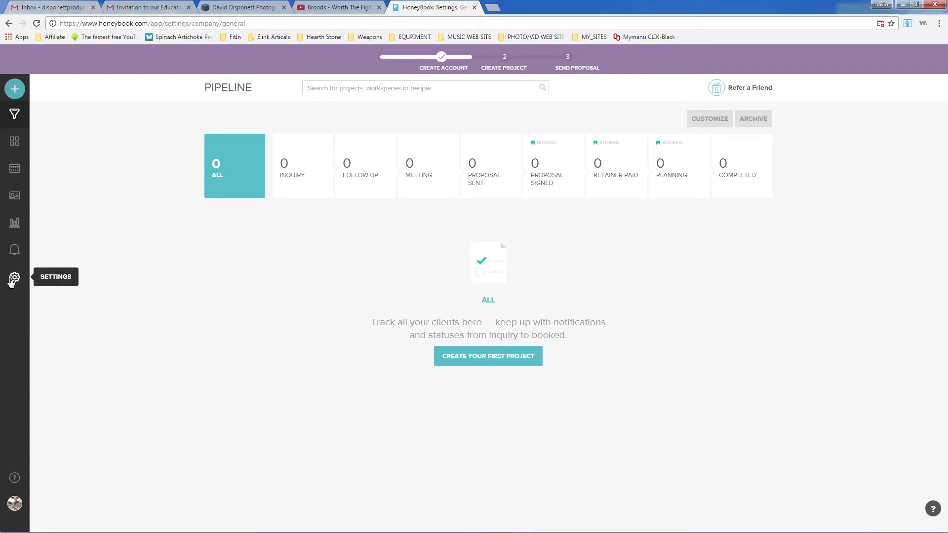
click(14, 276)
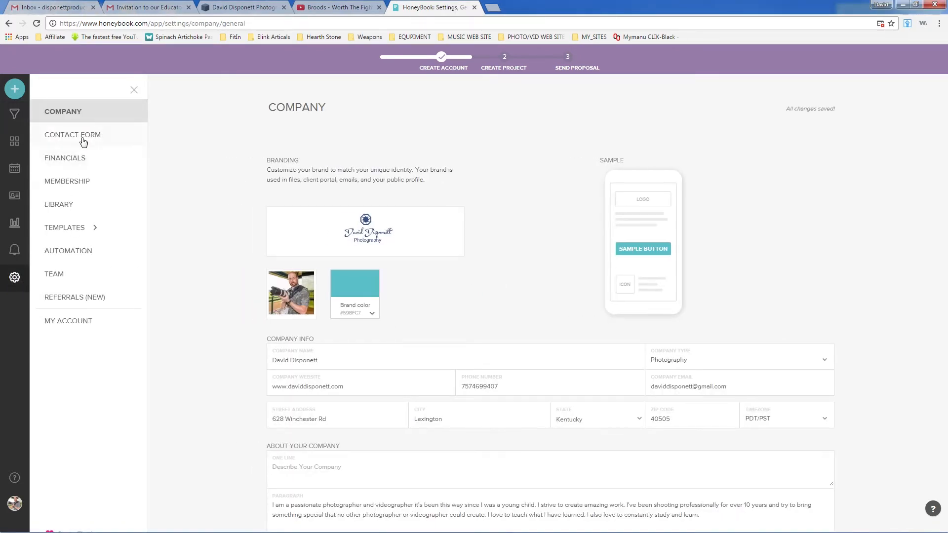
click(72, 134)
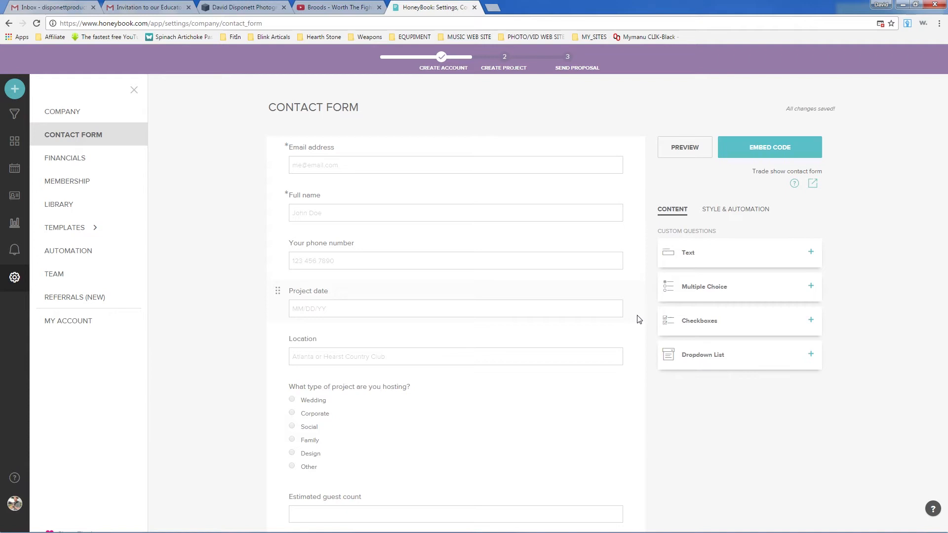
mouse_move(451, 243)
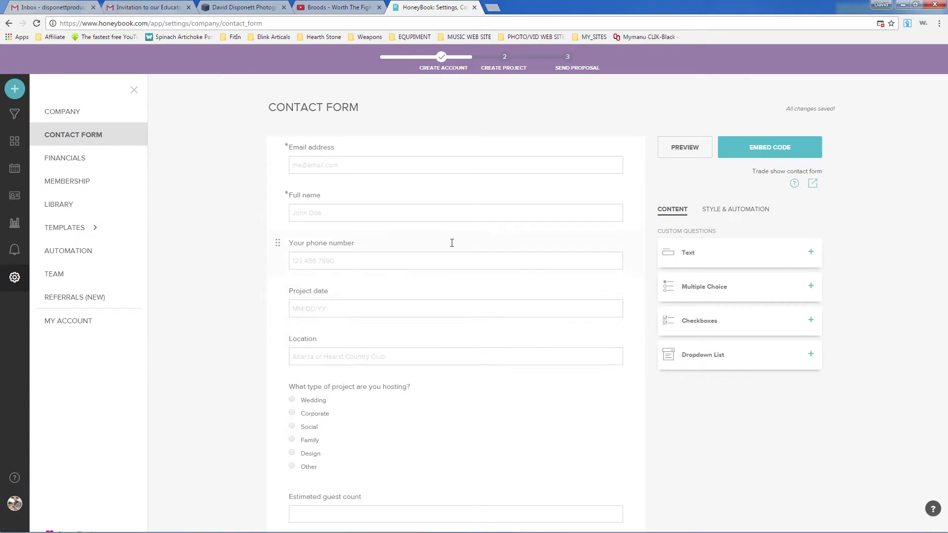
scroll(down, 3)
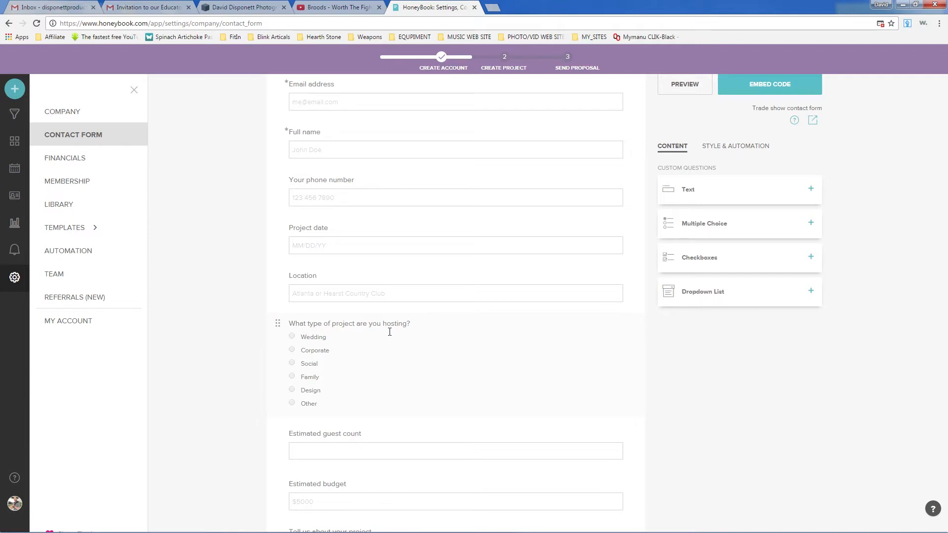
scroll(up, 3)
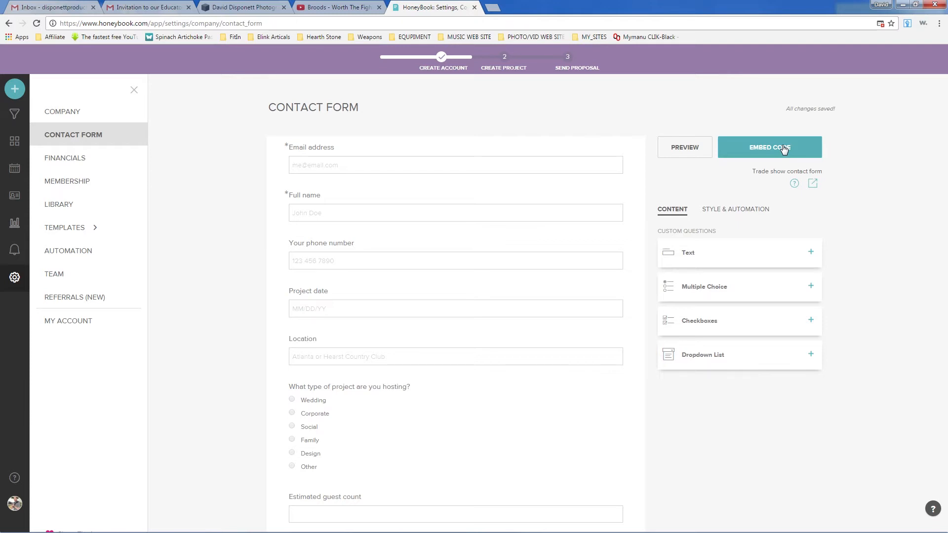
Copy the contact form's embed code from the Embed the Contact Form dialog
click(769, 147)
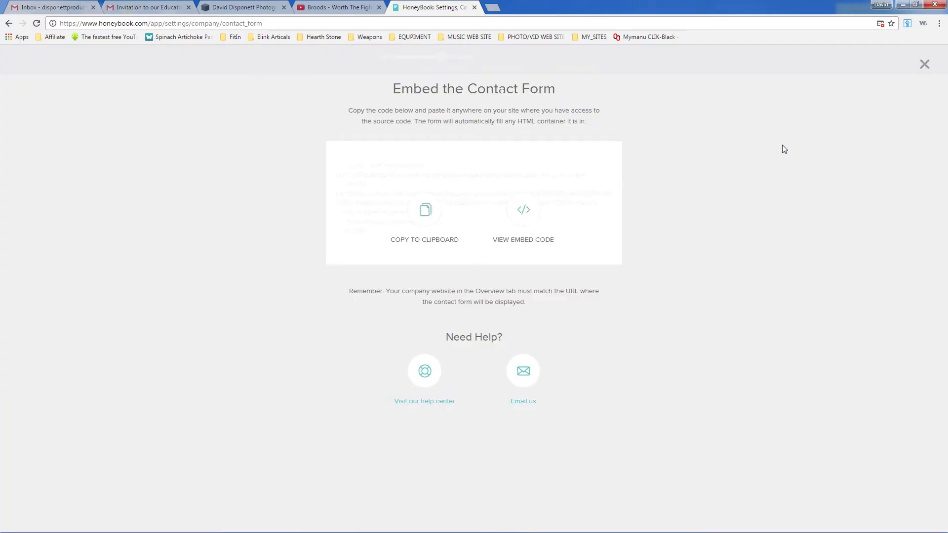
mouse_move(425, 210)
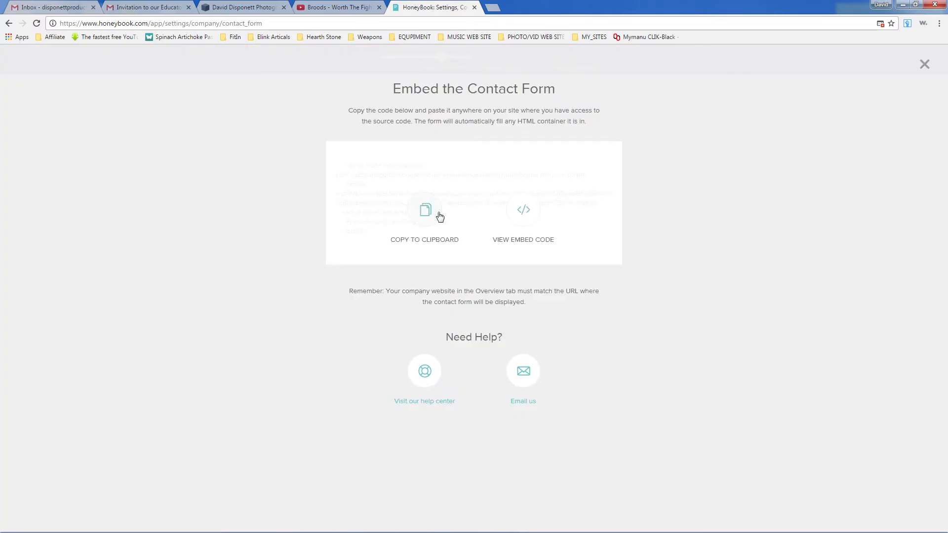
click(425, 212)
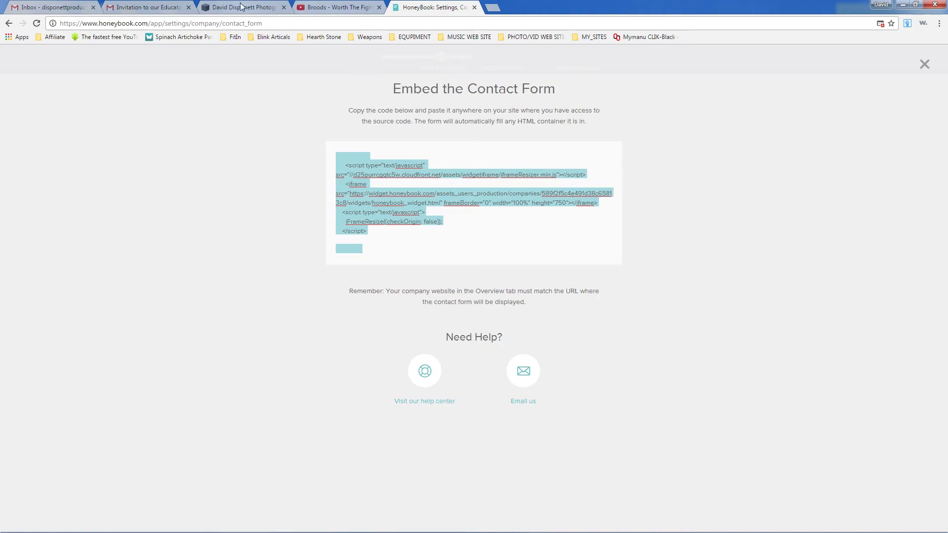
Add a plain page to Squarespace's Main Navigation titled 'Contact'
click(242, 7)
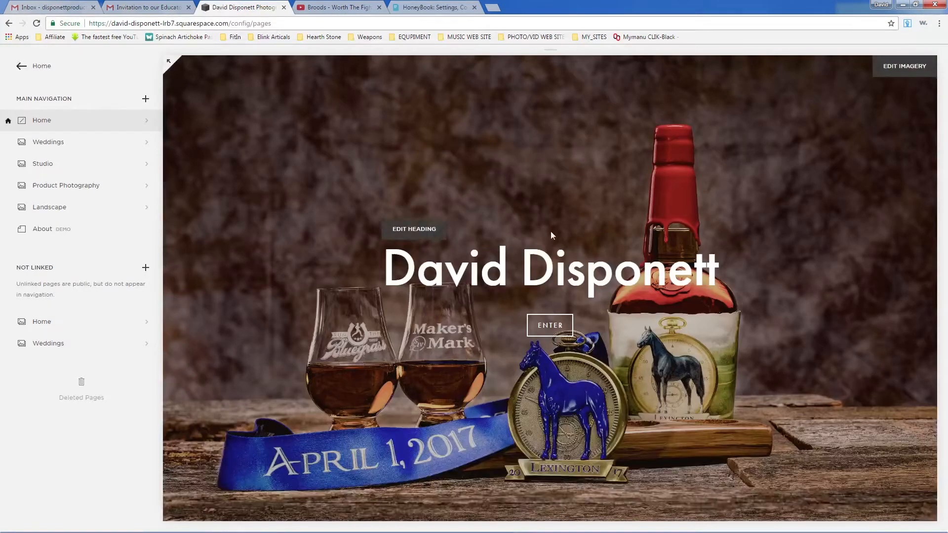
mouse_move(66, 184)
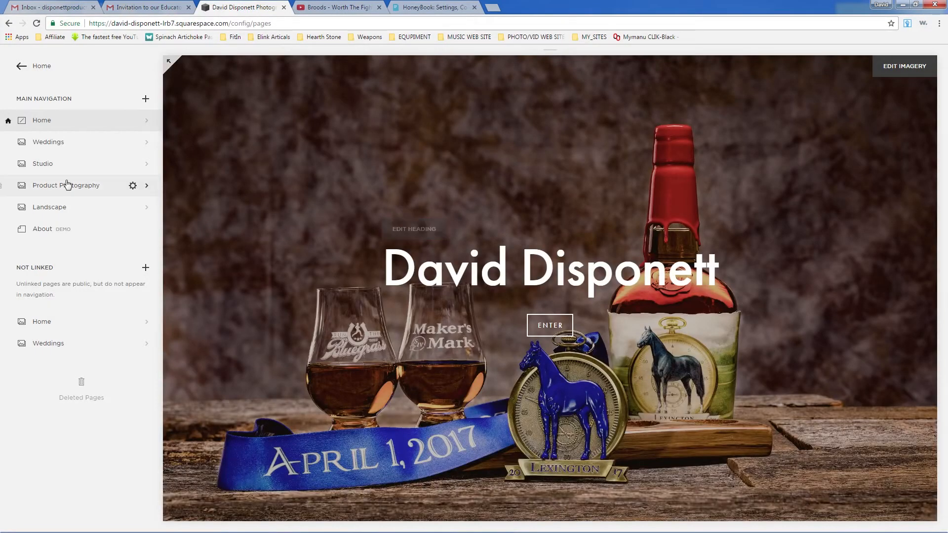
click(146, 98)
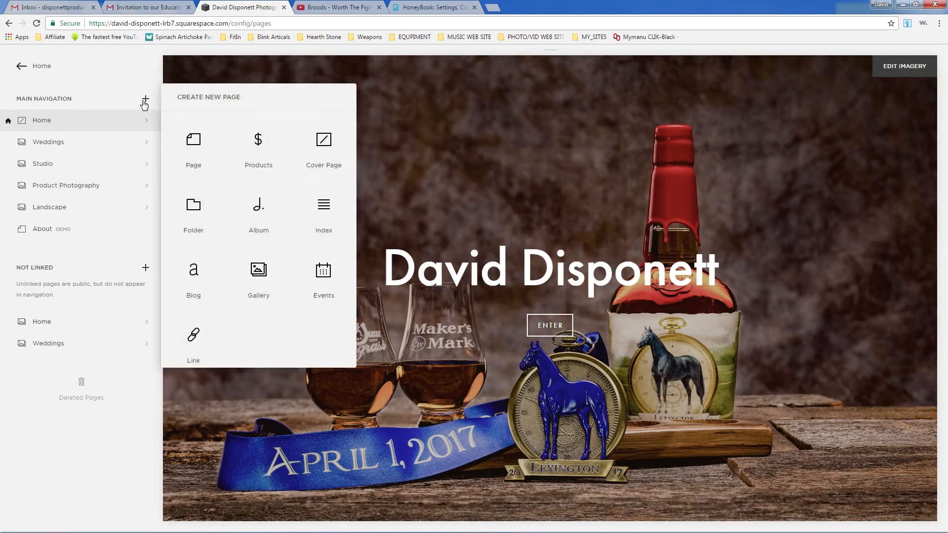
click(193, 145)
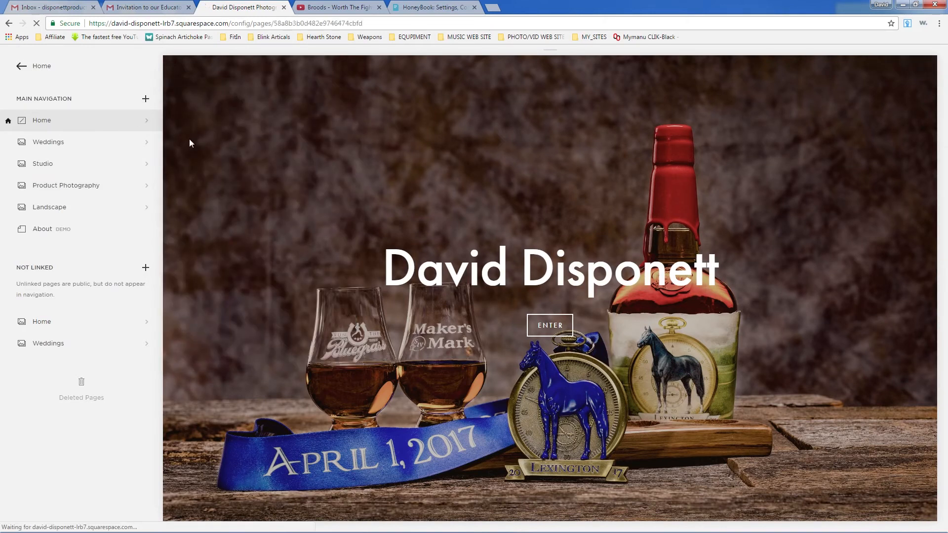
click(145, 99)
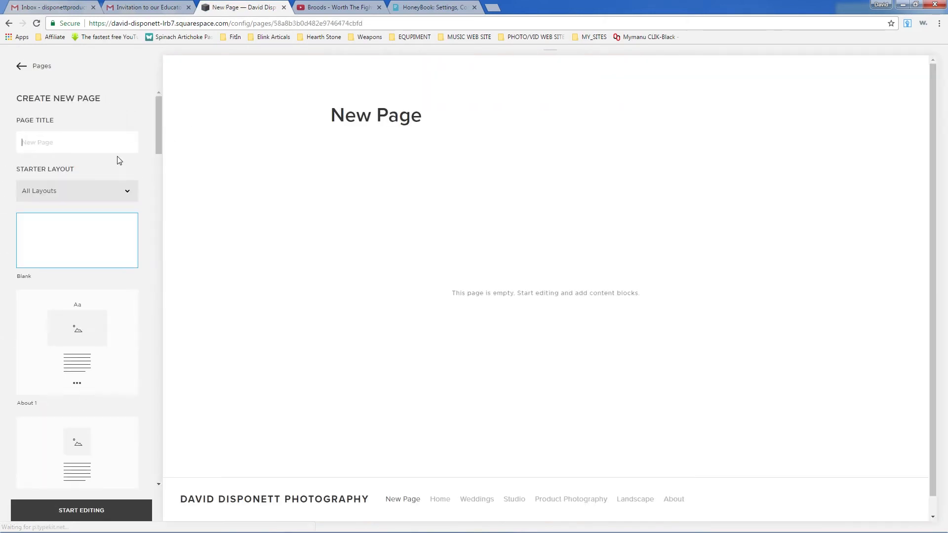
text(Contact)
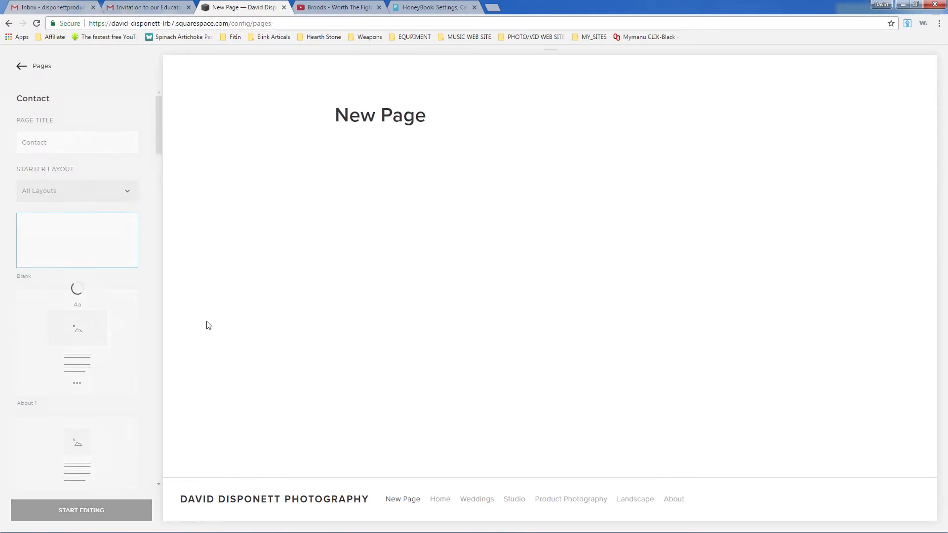
Add a Code block to the Contact page holding the pasted HoneyBook embed code
click(81, 509)
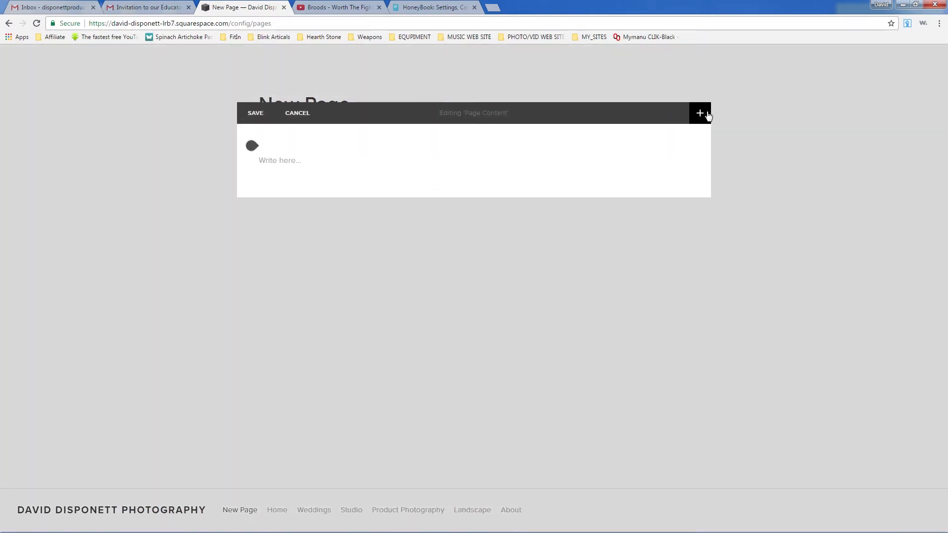
click(699, 113)
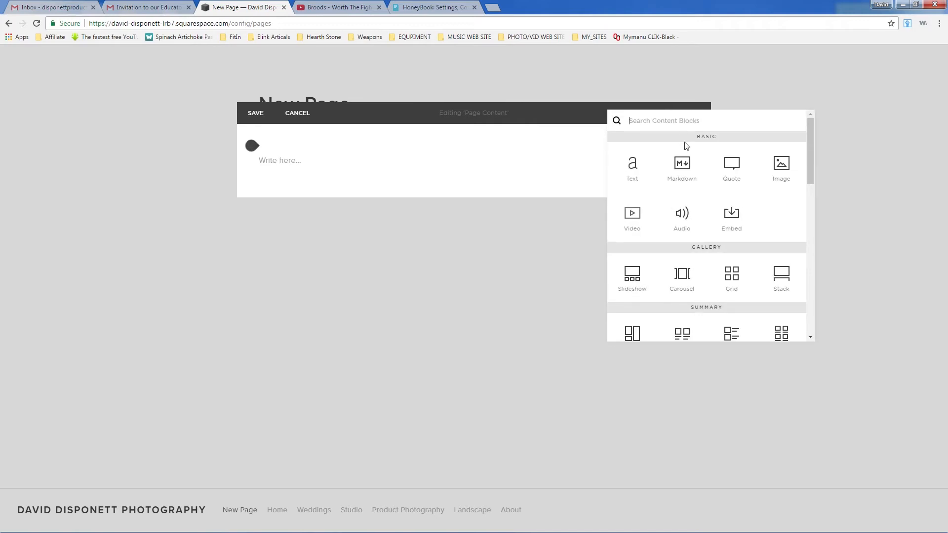
scroll(down, 3)
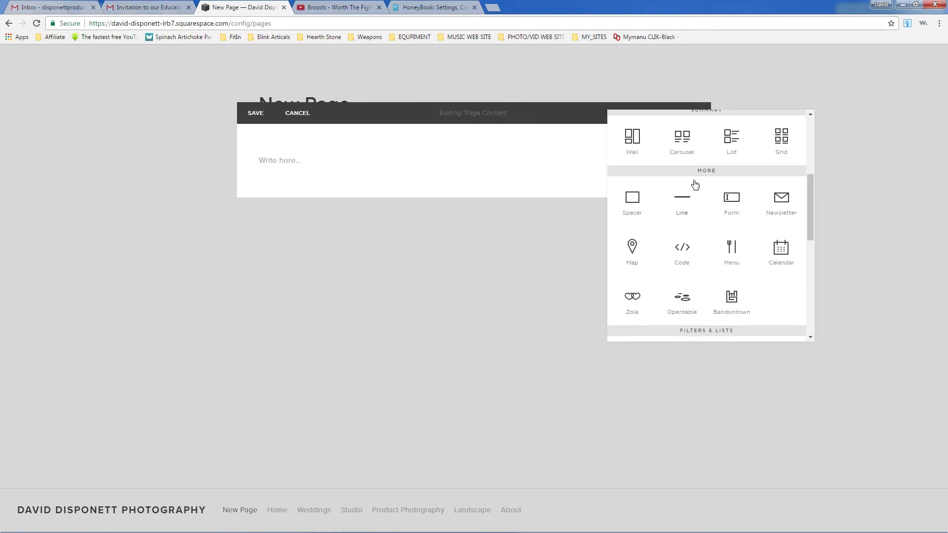
mouse_move(681, 251)
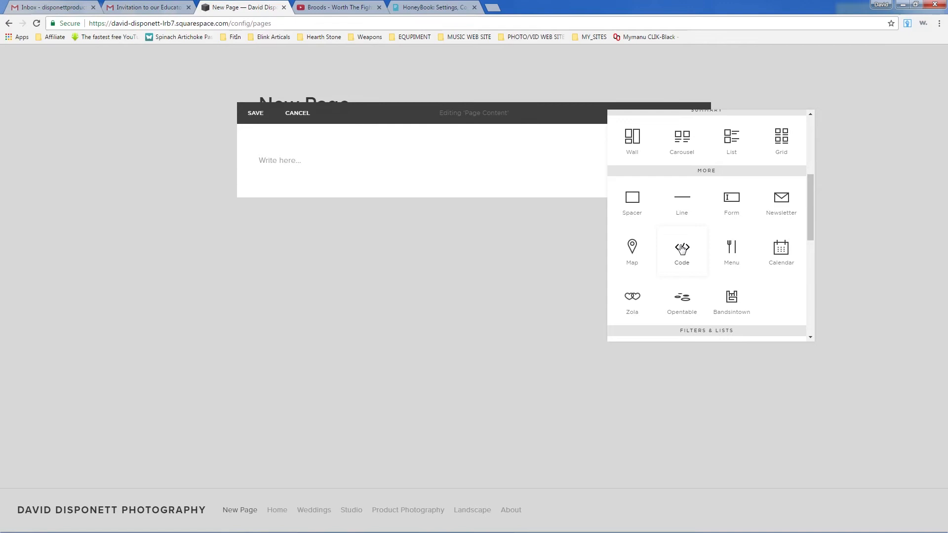
click(681, 250)
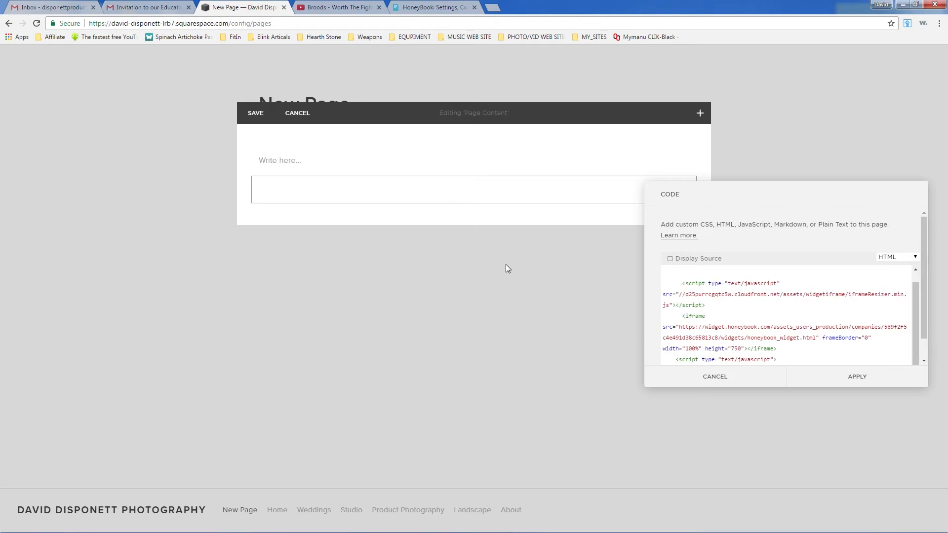
click(857, 376)
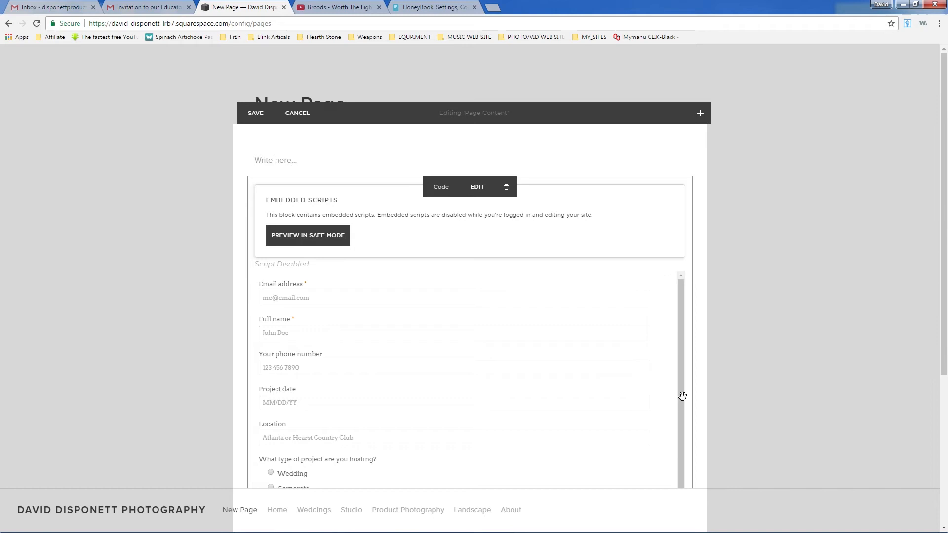
Scroll through the embedded form down to its guest count and budget fields
scroll(down, 3)
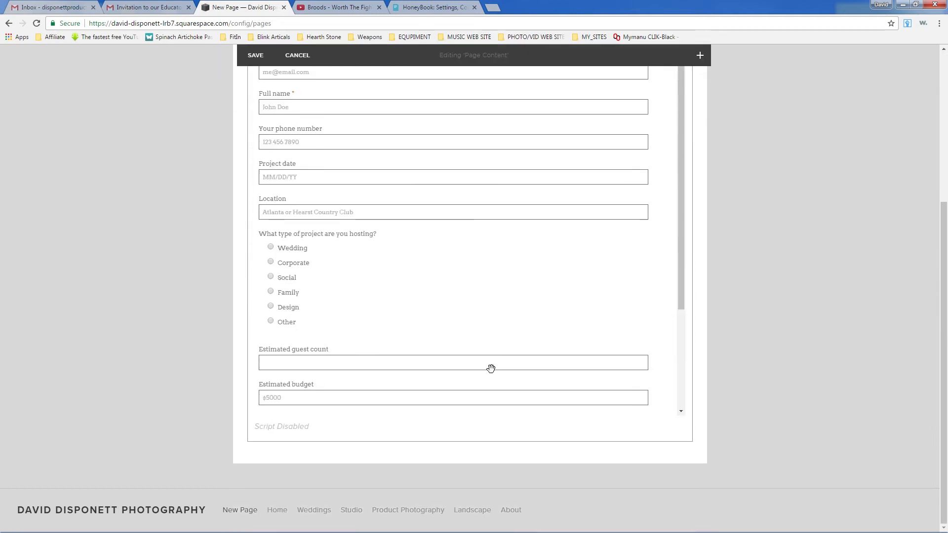
scroll(up, 3)
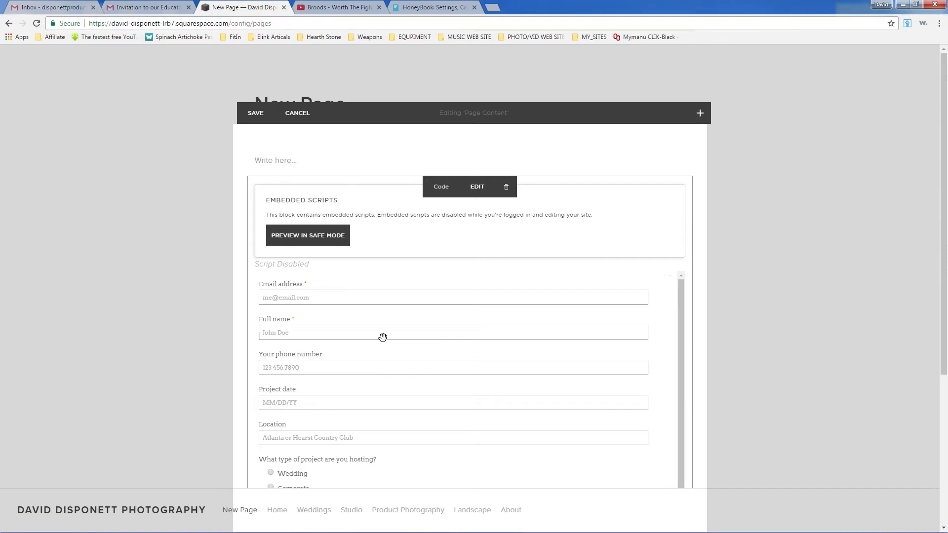
mouse_move(556, 268)
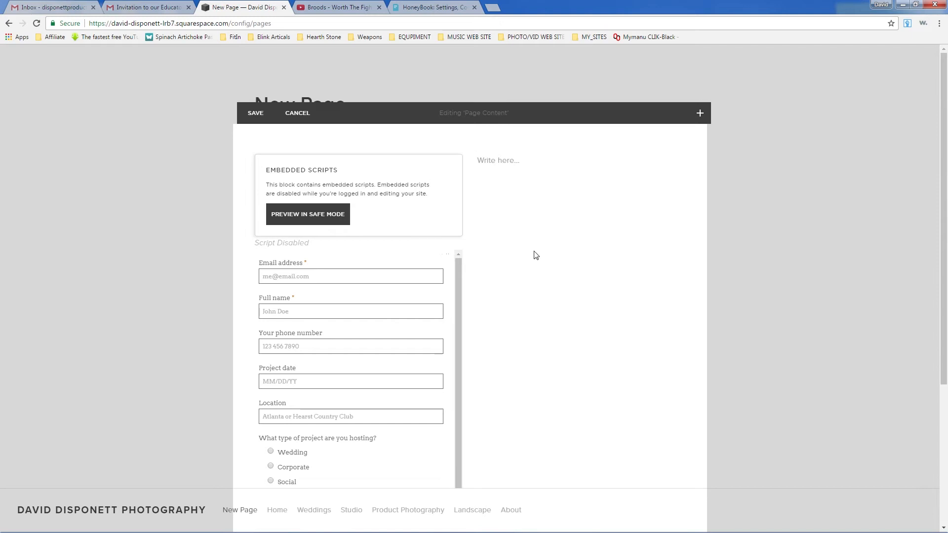
mouse_move(577, 231)
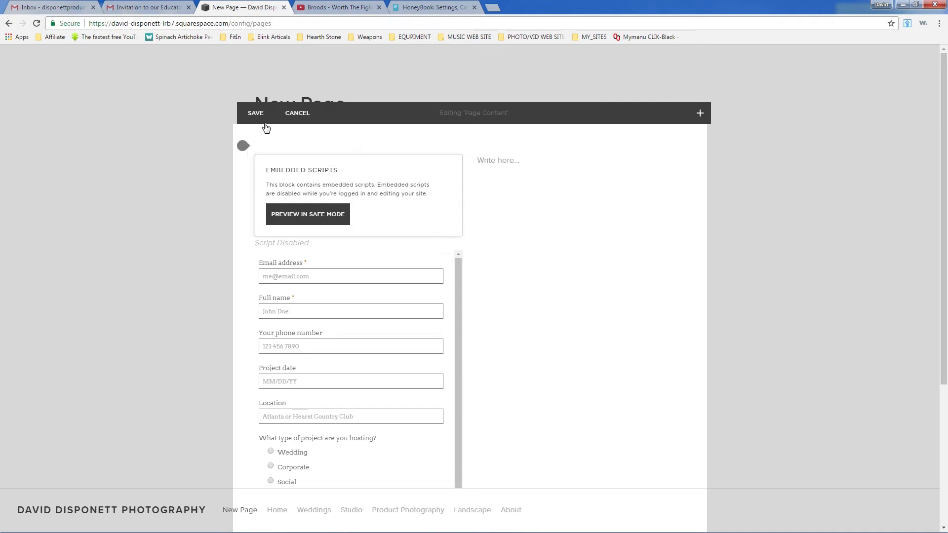
click(255, 113)
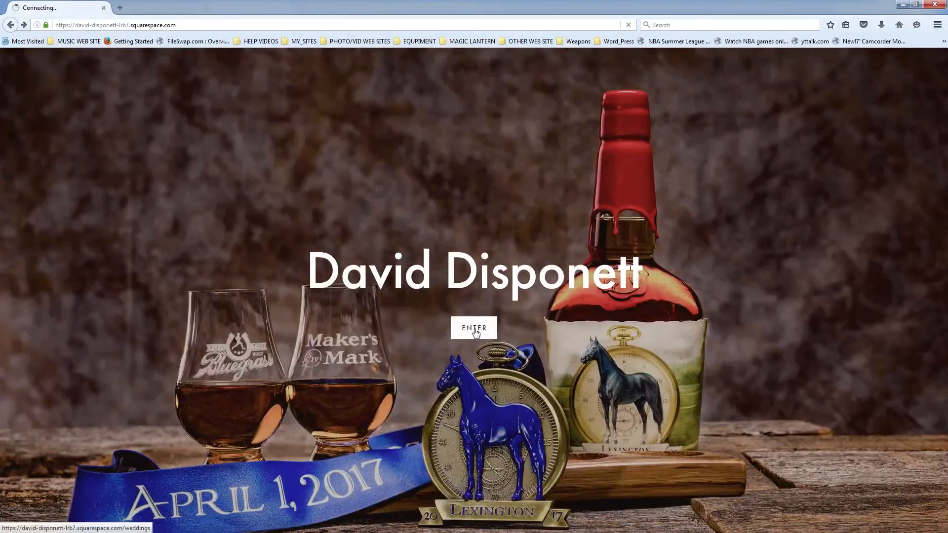
Enter the live site past its cover and go to the Contact page
click(472, 328)
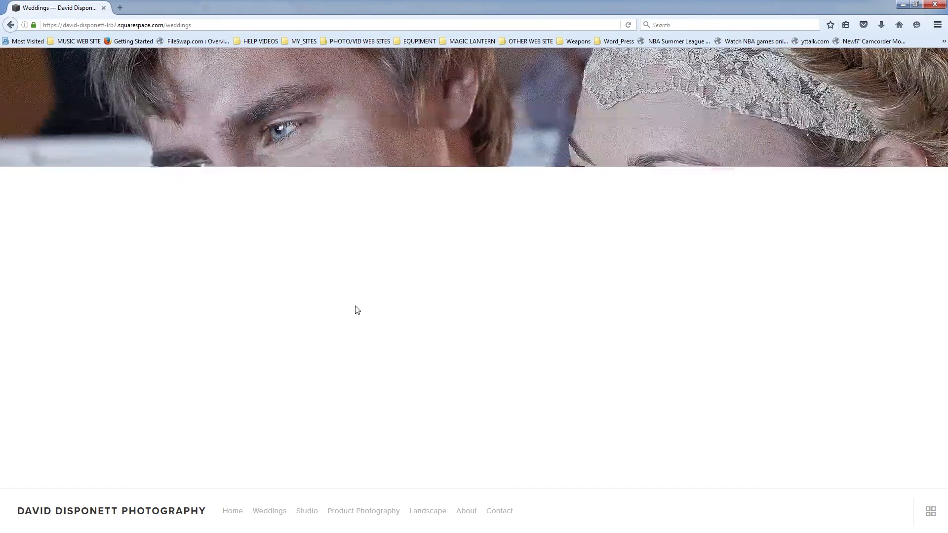
click(498, 511)
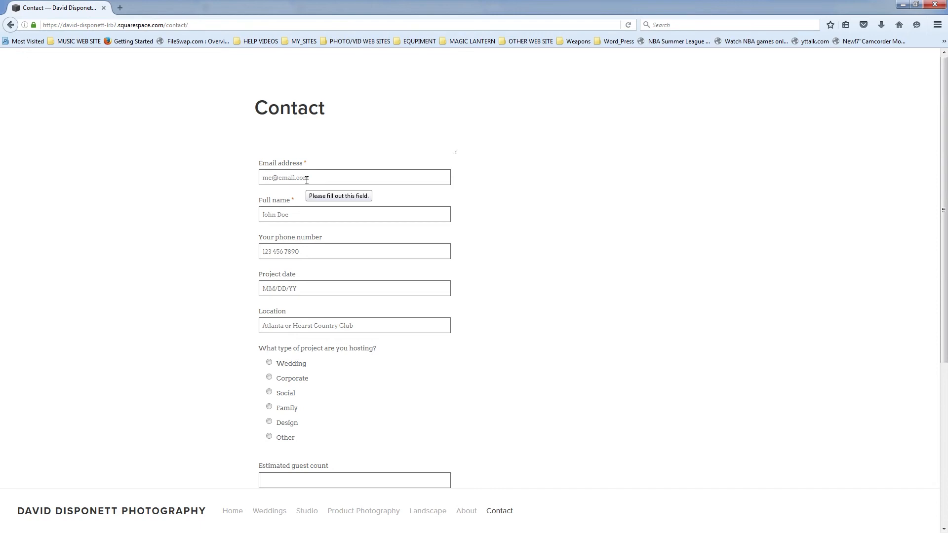
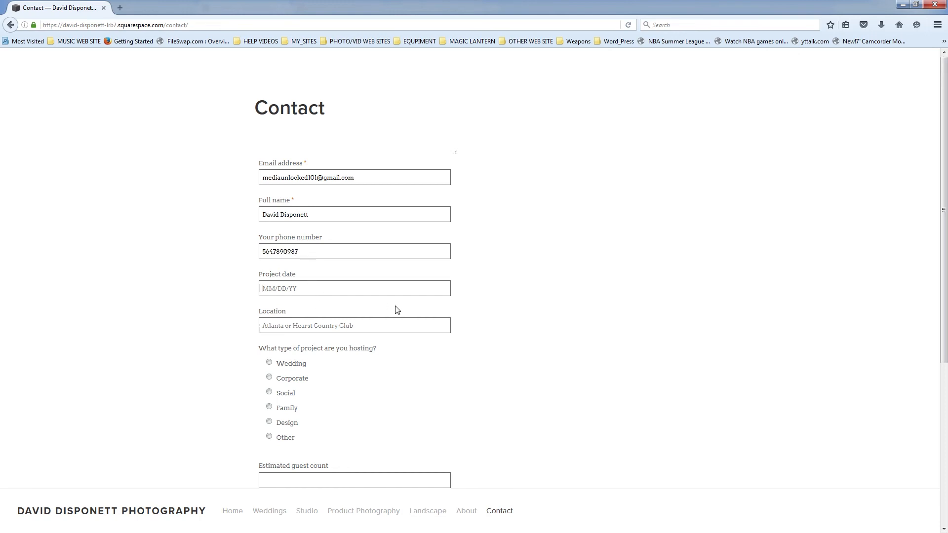
scroll(down, 3)
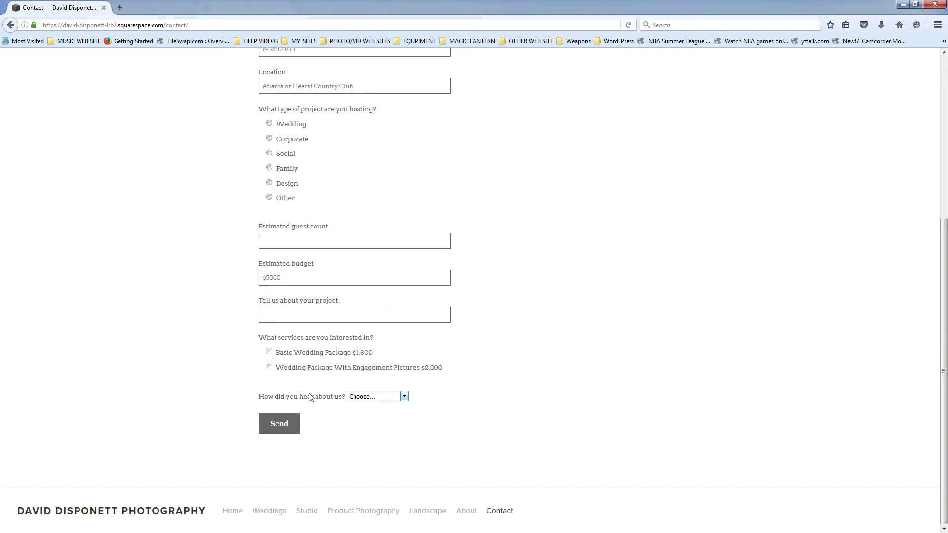
click(279, 424)
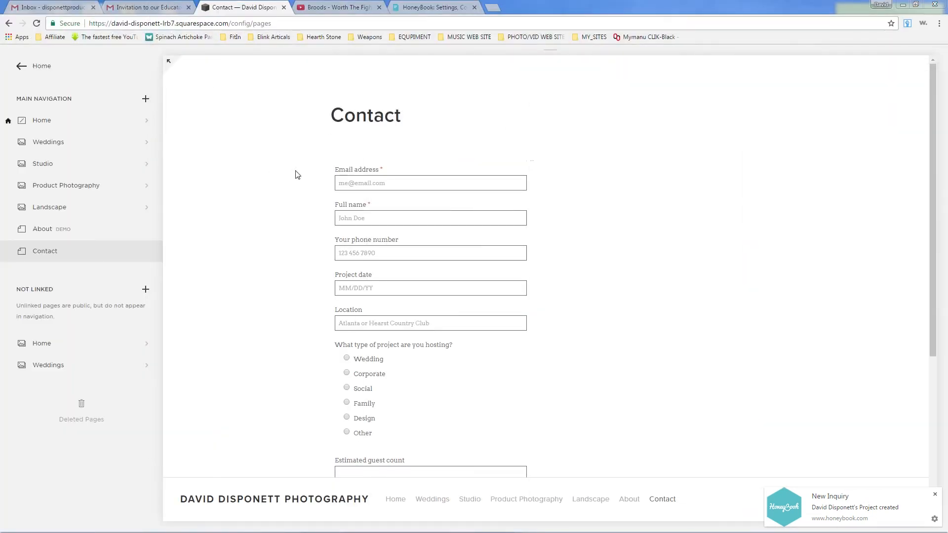
Return to HoneyBook and close the embed page to reveal the pipeline's new inquiry
click(434, 6)
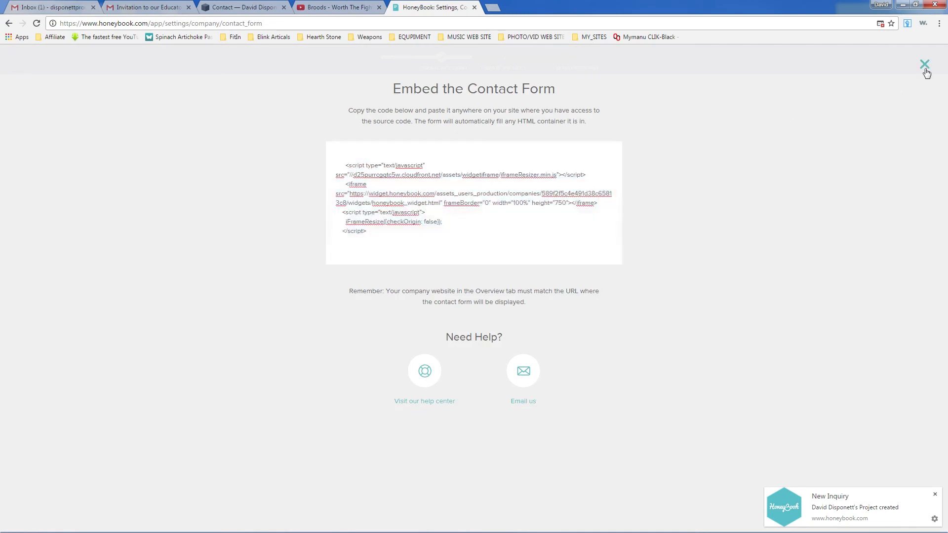
click(924, 65)
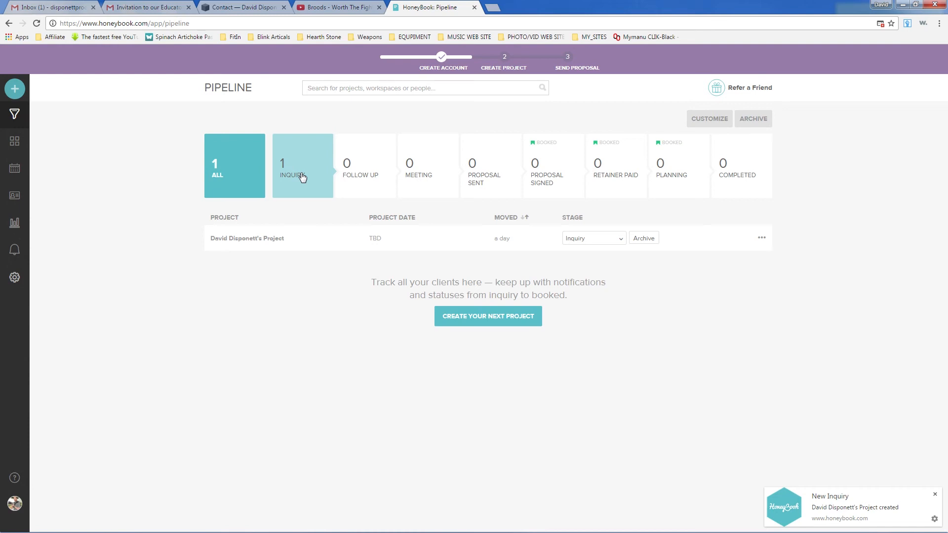
Open the Inquiry-stage project and send the client the message 'Hello'
click(302, 166)
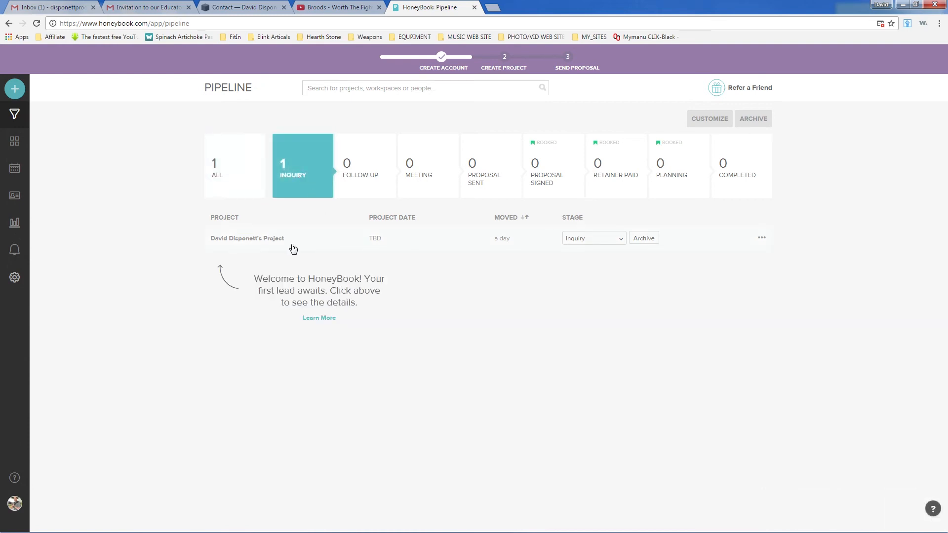
click(246, 238)
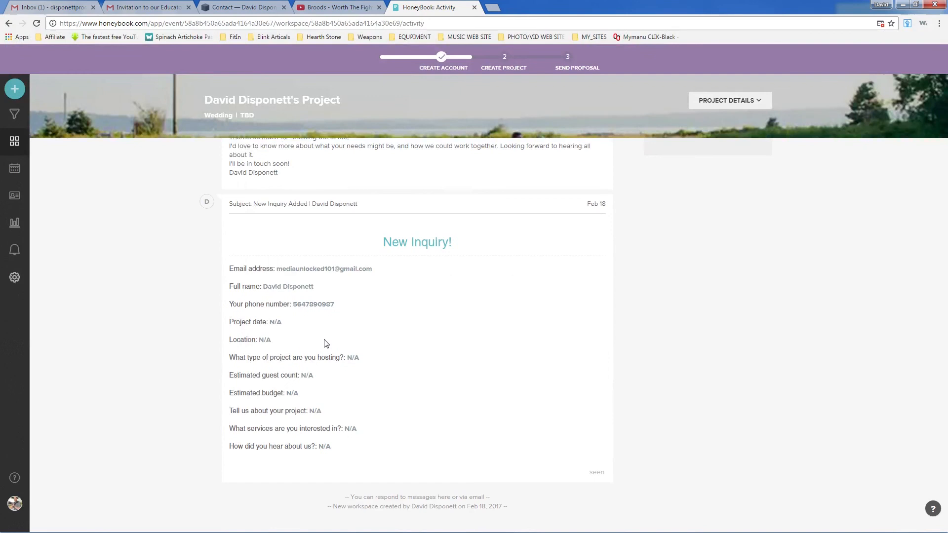
scroll(up, 3)
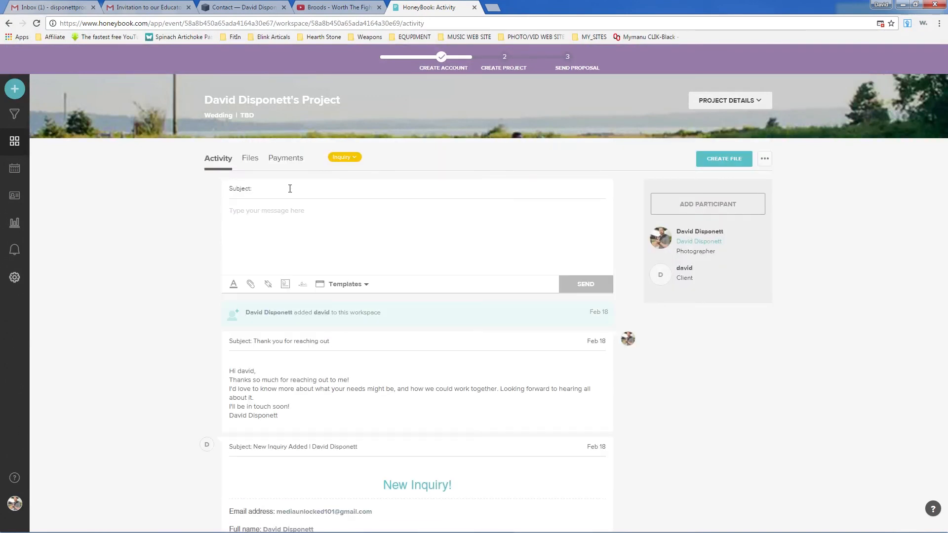
text(Hello)
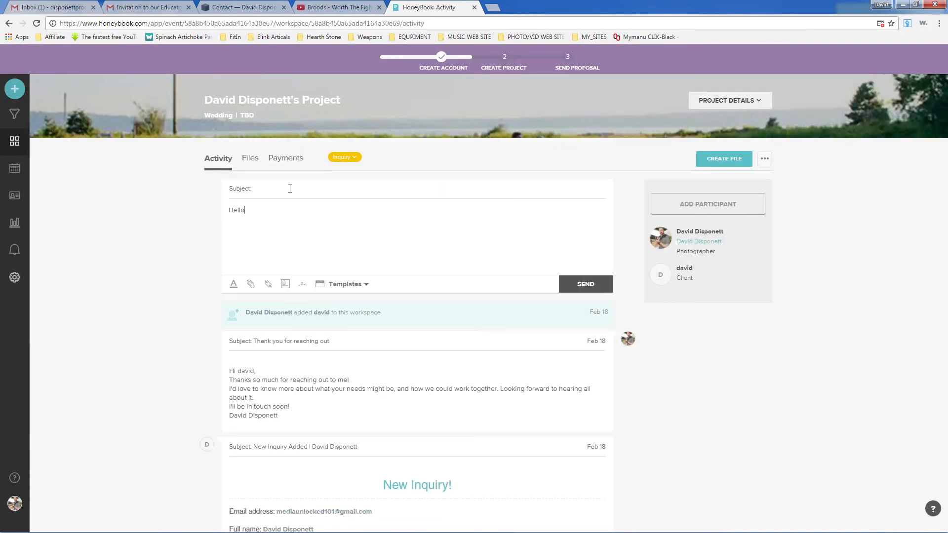
click(584, 283)
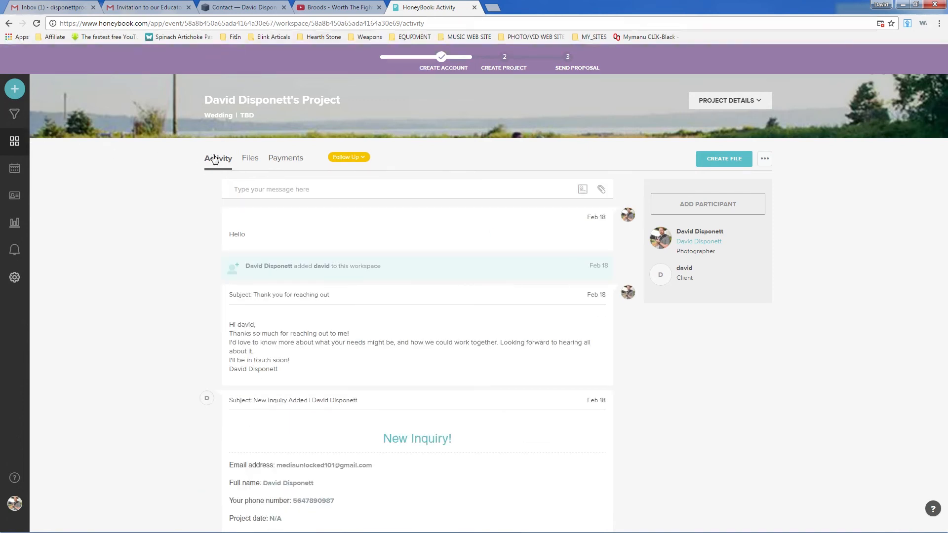
Check the pipeline now counts the project under Follow Up, then switch to Gmail
click(14, 115)
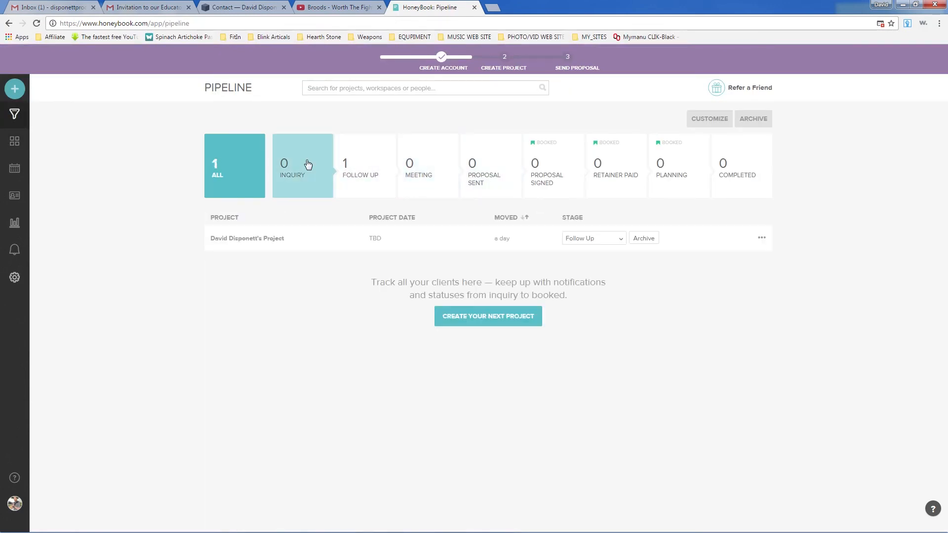
mouse_move(427, 165)
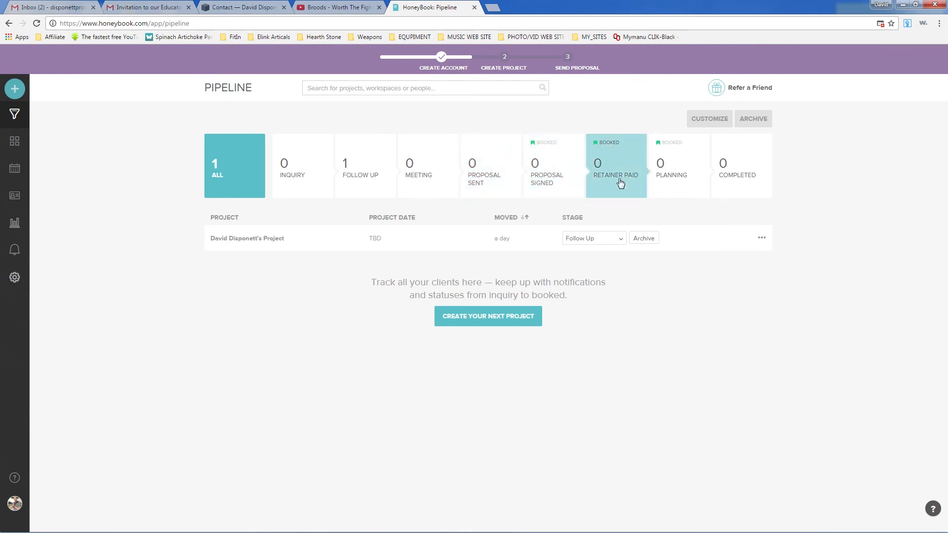
mouse_move(759, 192)
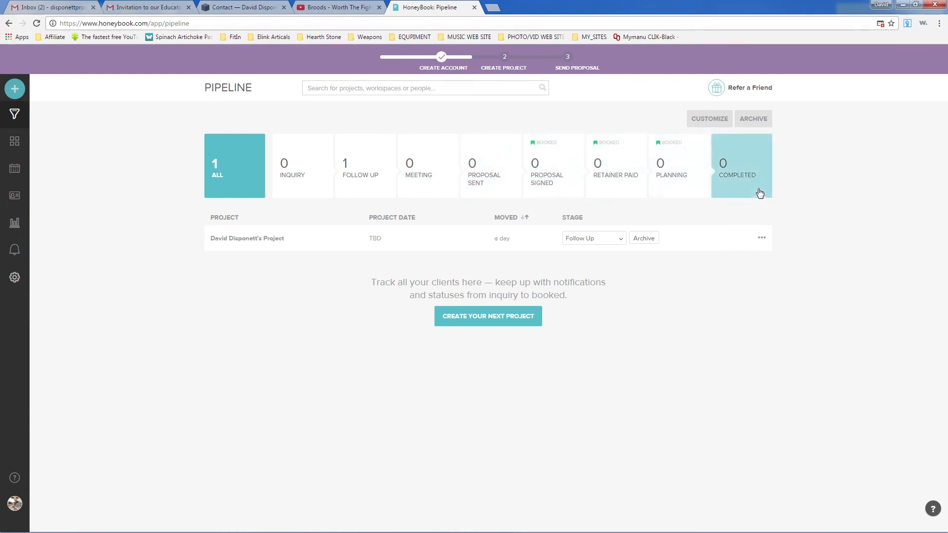
mouse_move(623, 205)
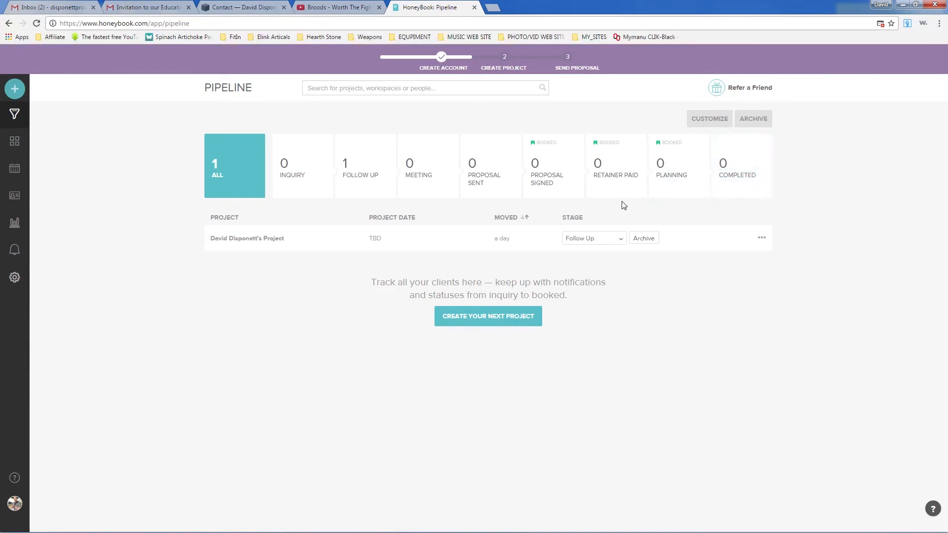
mouse_move(410, 204)
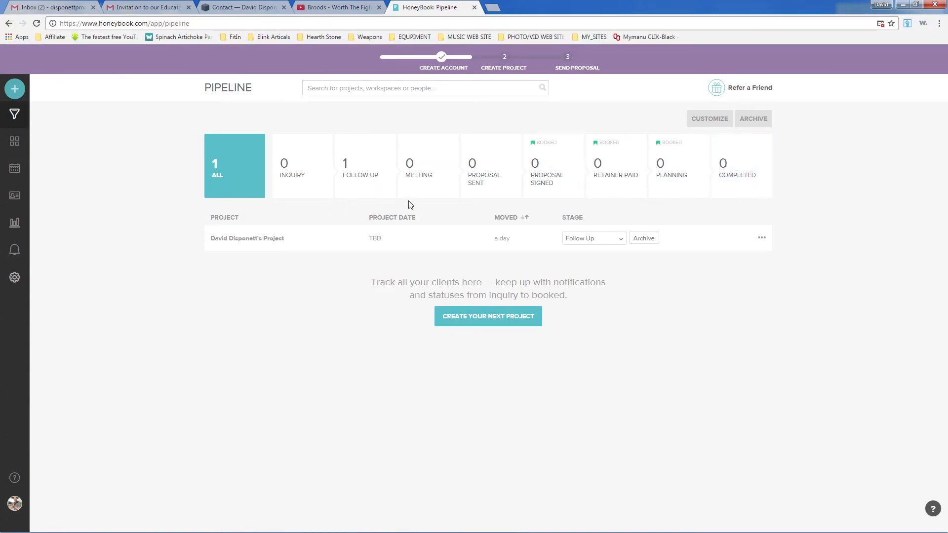
click(51, 7)
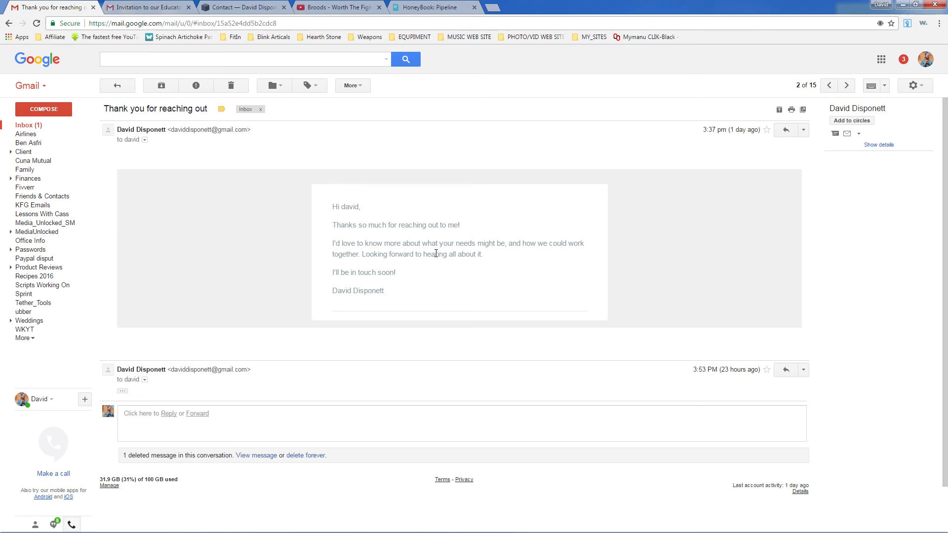
mouse_move(456, 241)
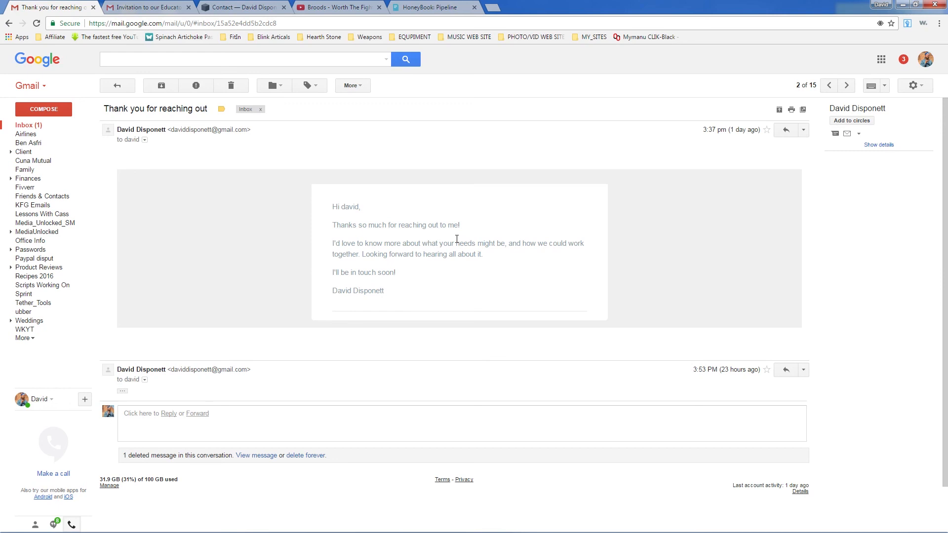
mouse_move(497, 40)
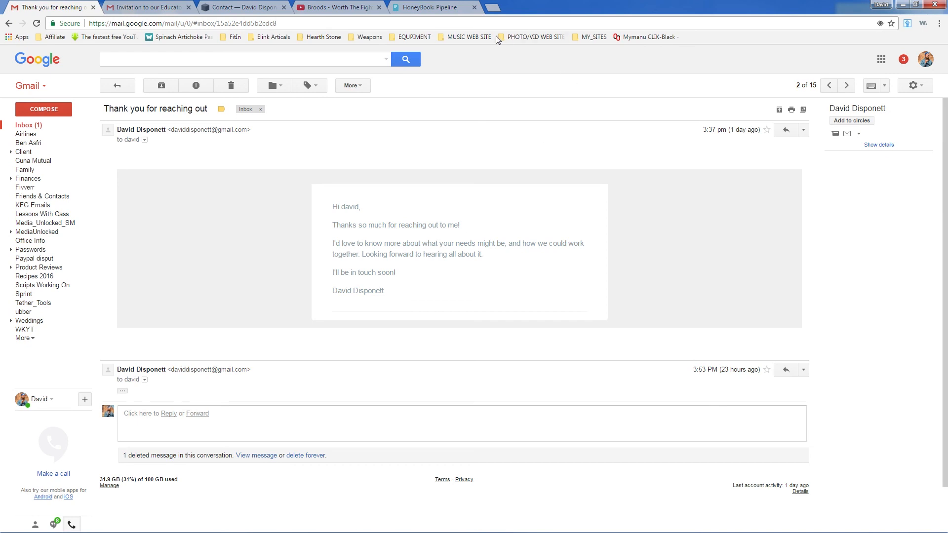
click(432, 7)
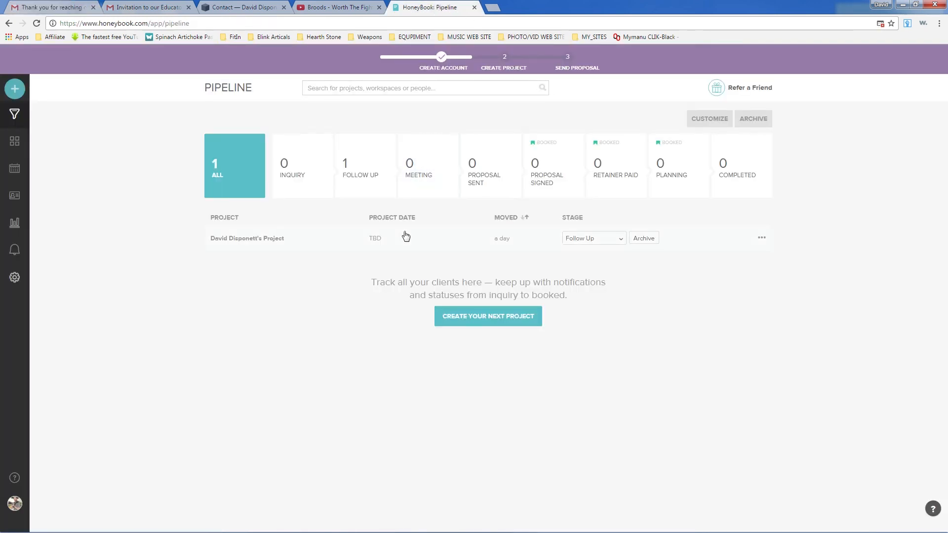
mouse_move(322, 230)
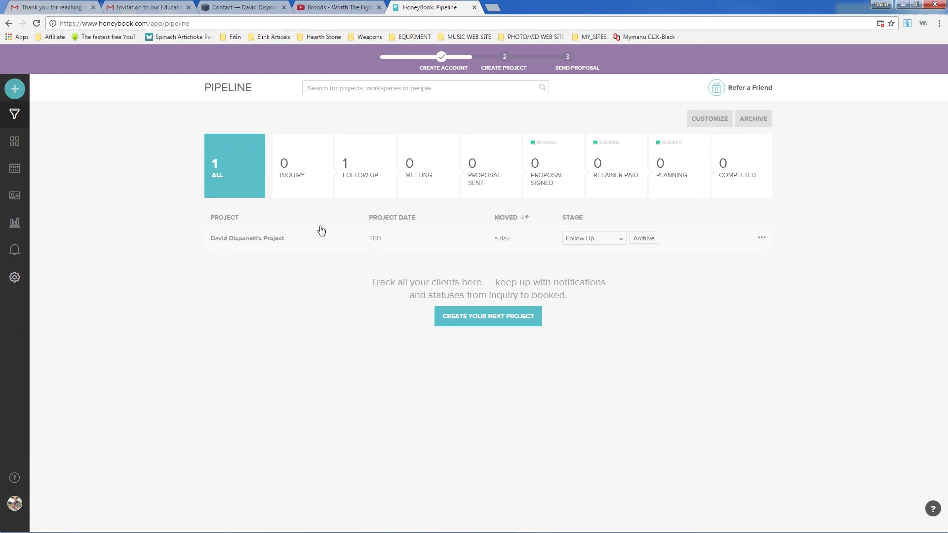